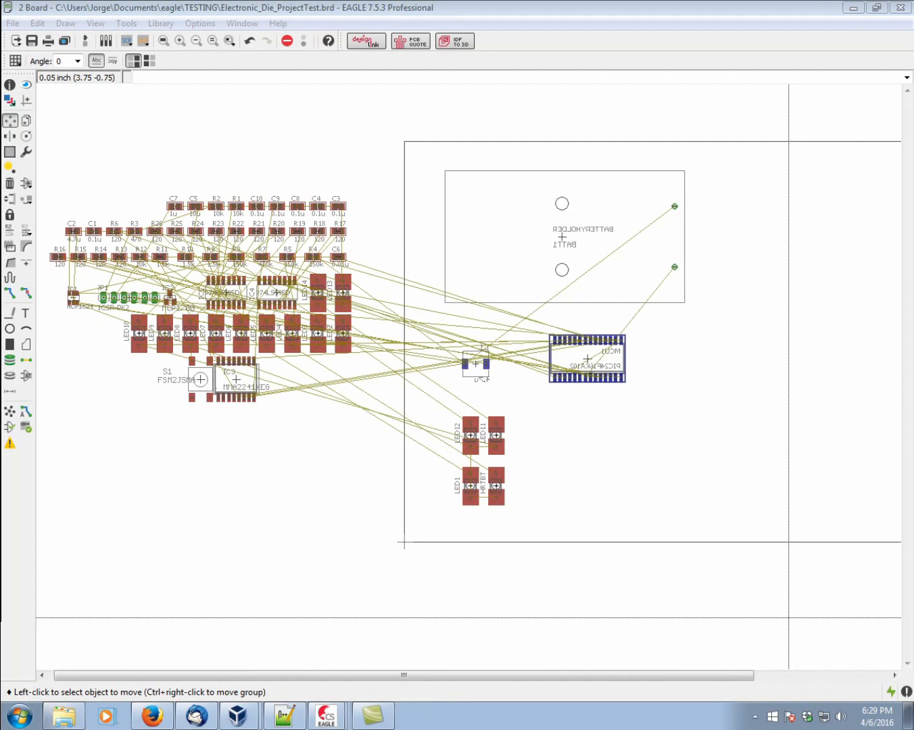
mouse_move(604, 433)
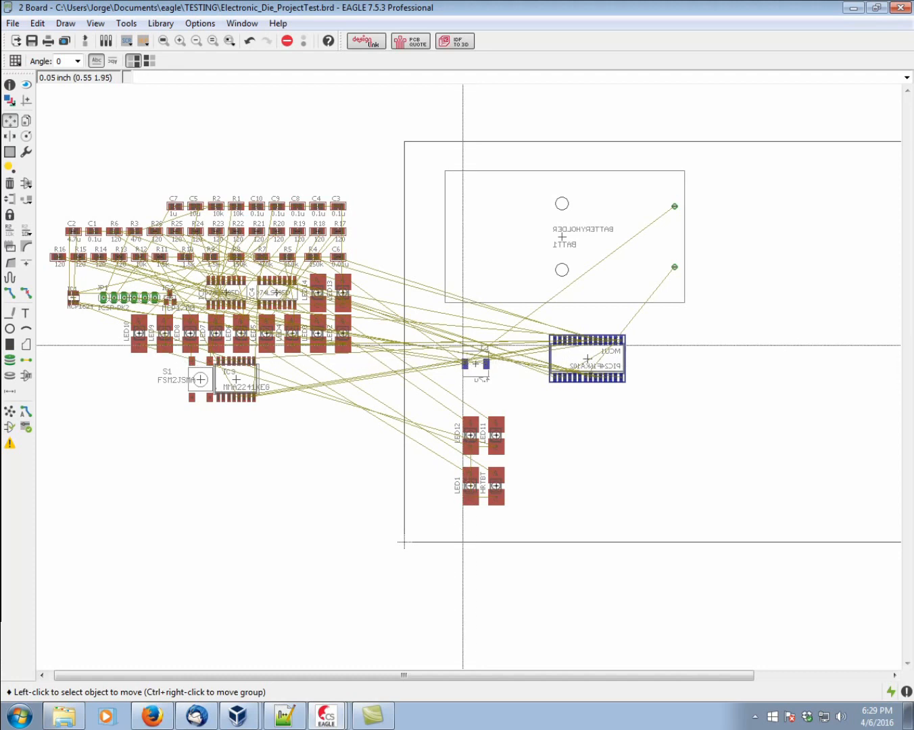
Pick the Move tool to relocate LED11 to the board's right edge
left_click(11, 294)
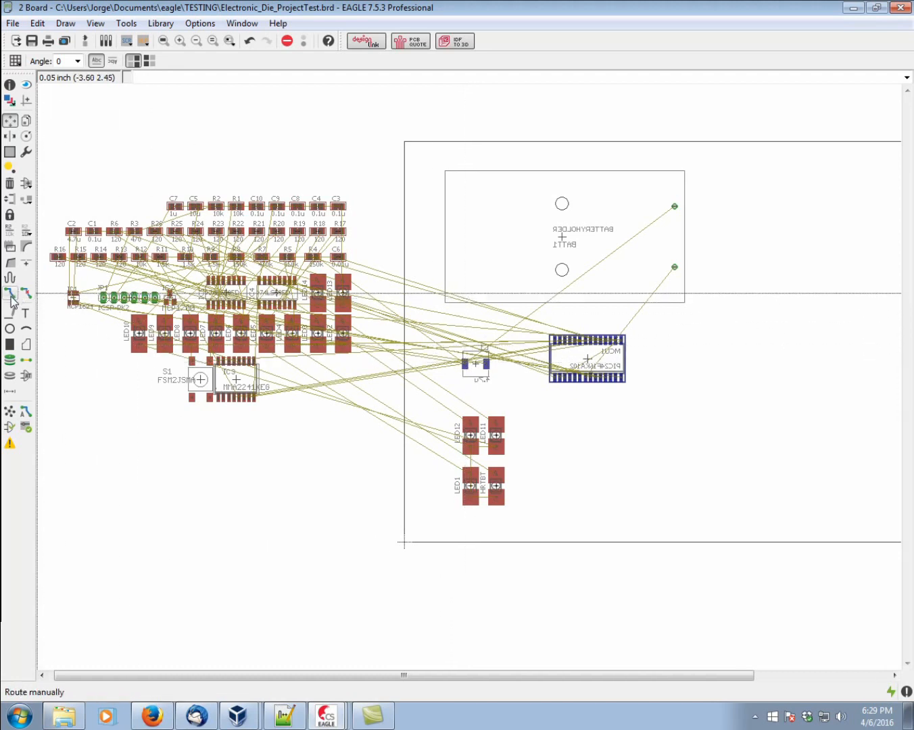
mouse_move(11, 294)
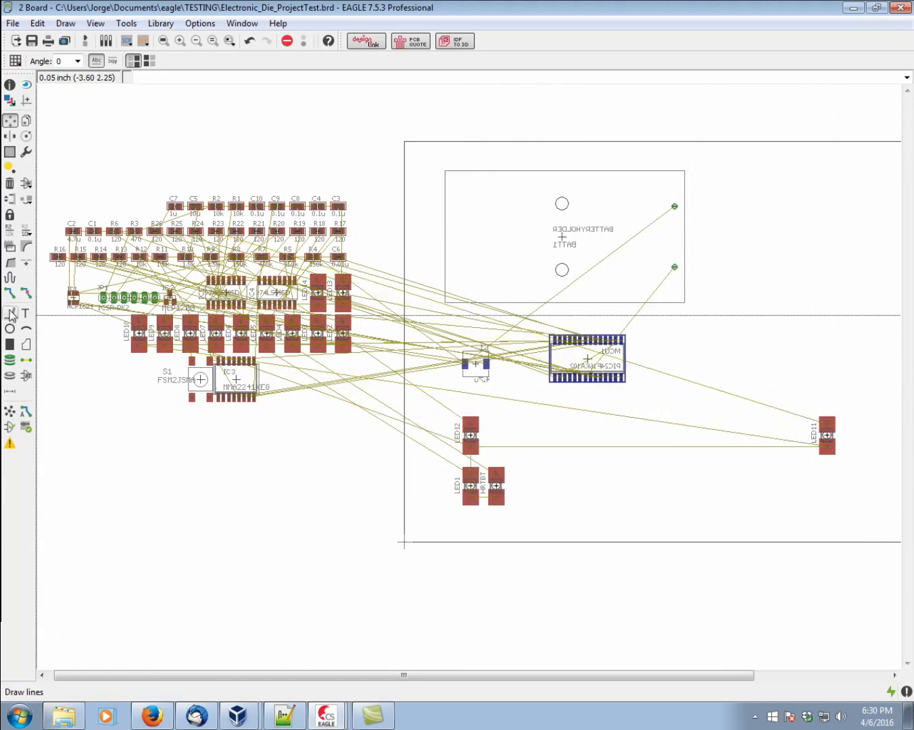
Start manually routing LED12's GND air wire on the top layer
left_click(10, 294)
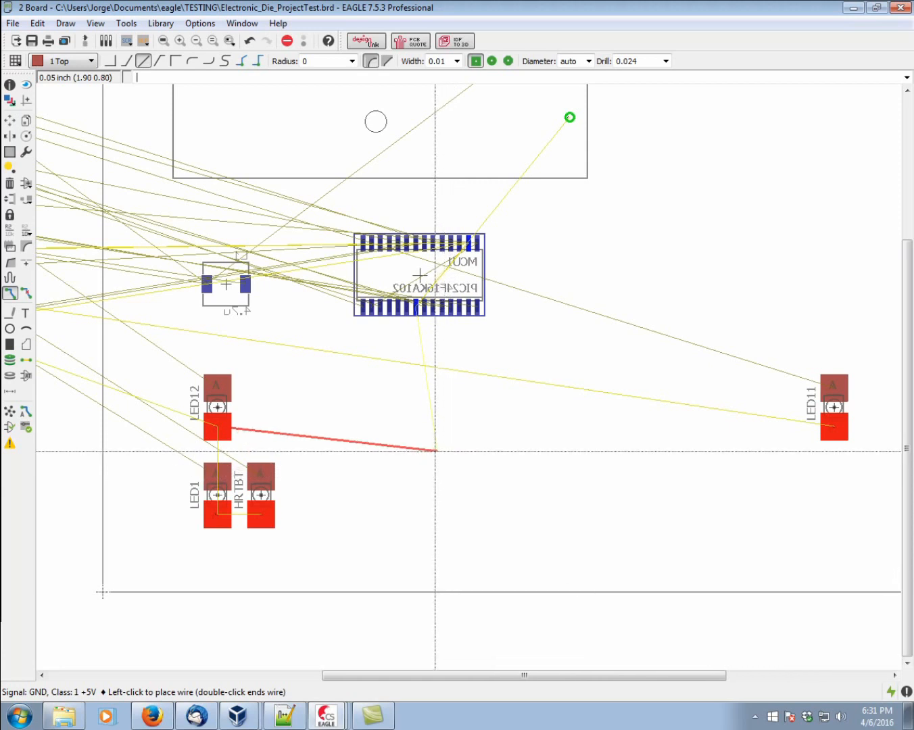
mouse_move(440, 439)
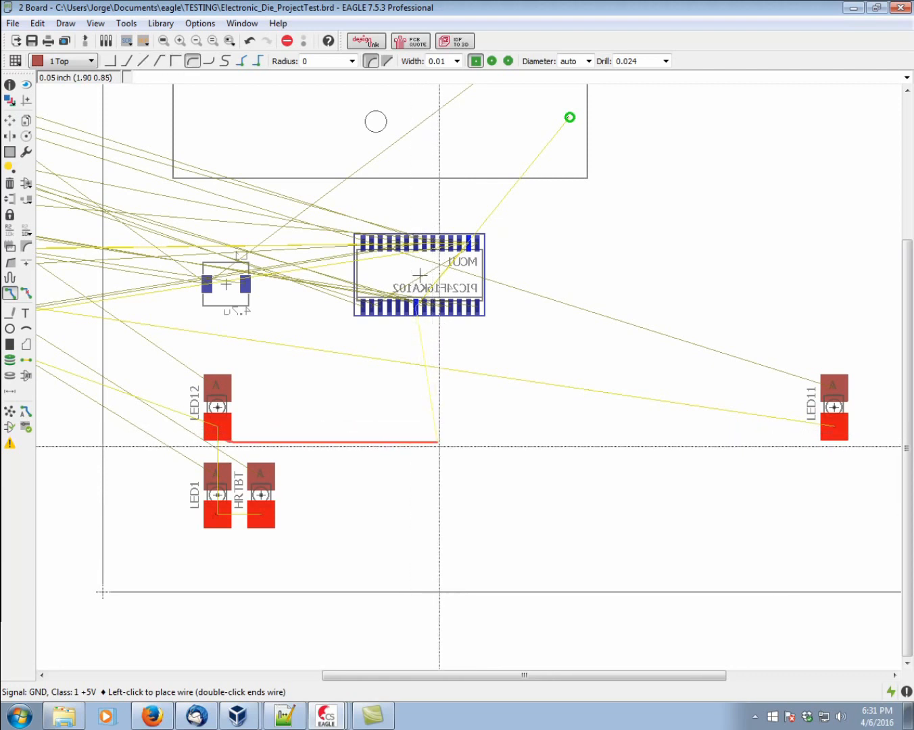
left_click(382, 450)
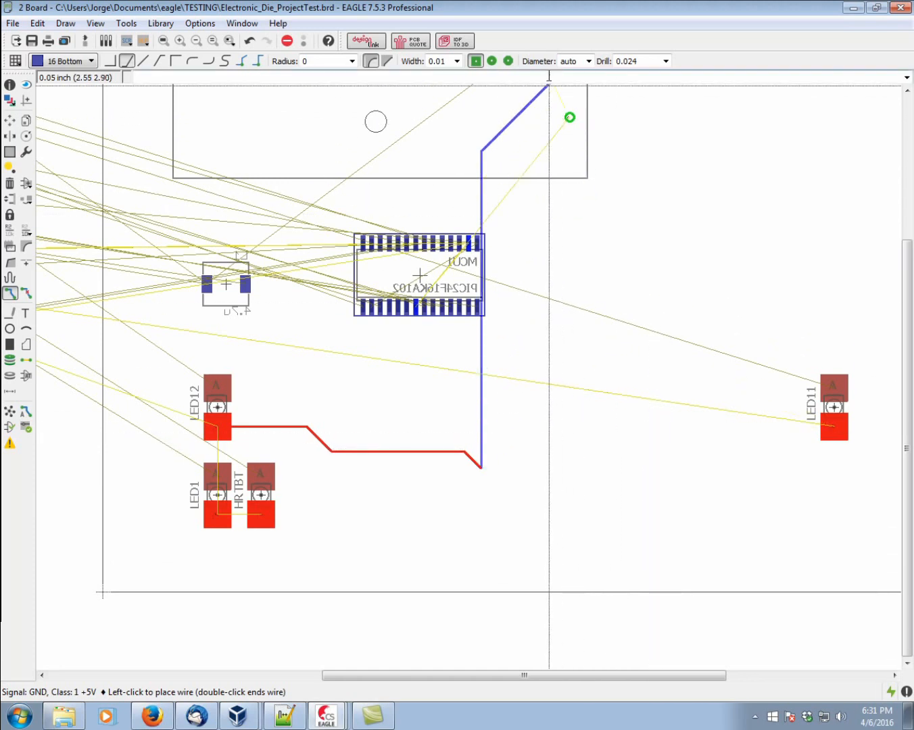
Switch the routing layer to 16 Bottom, placing a via for the GND trace
left_click(317, 60)
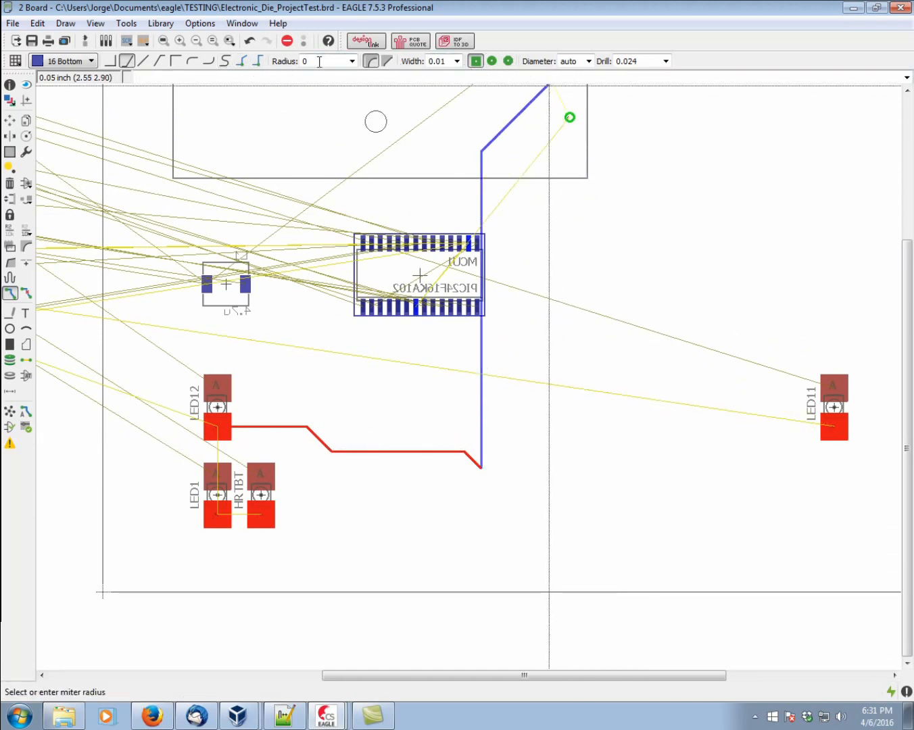